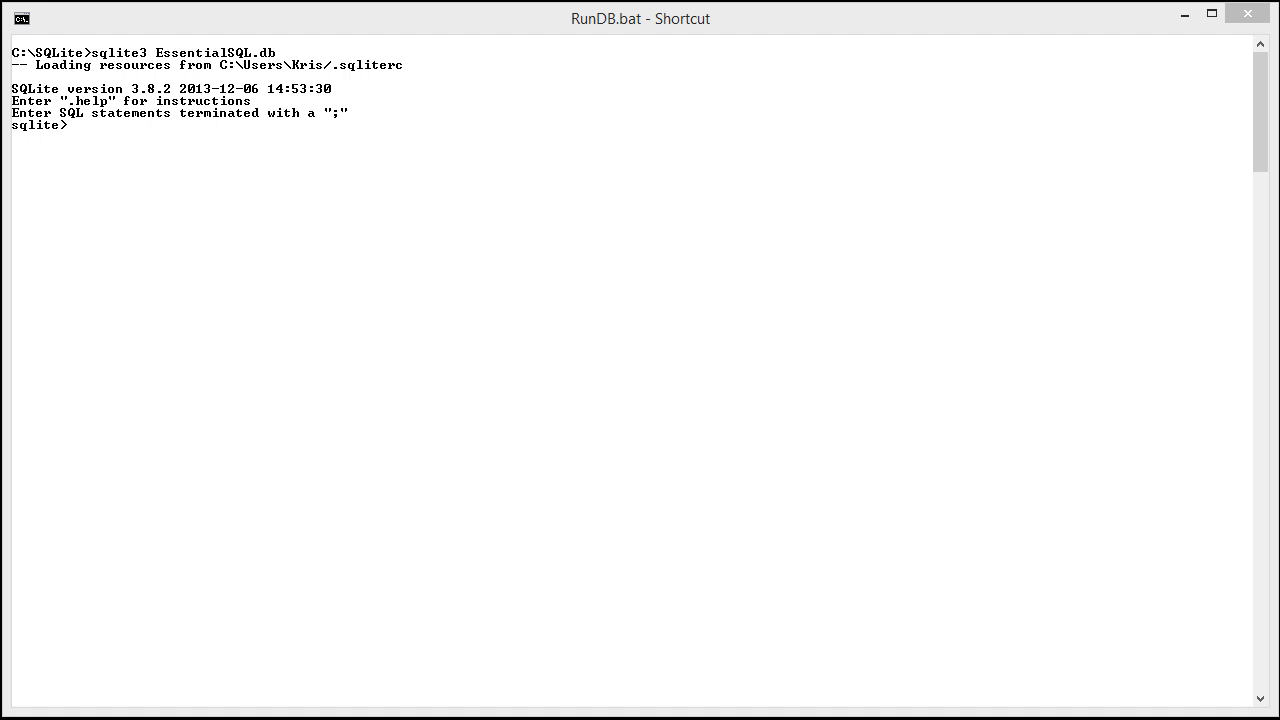
{"action": "mouse_move", "coordinate": [5, 188]}
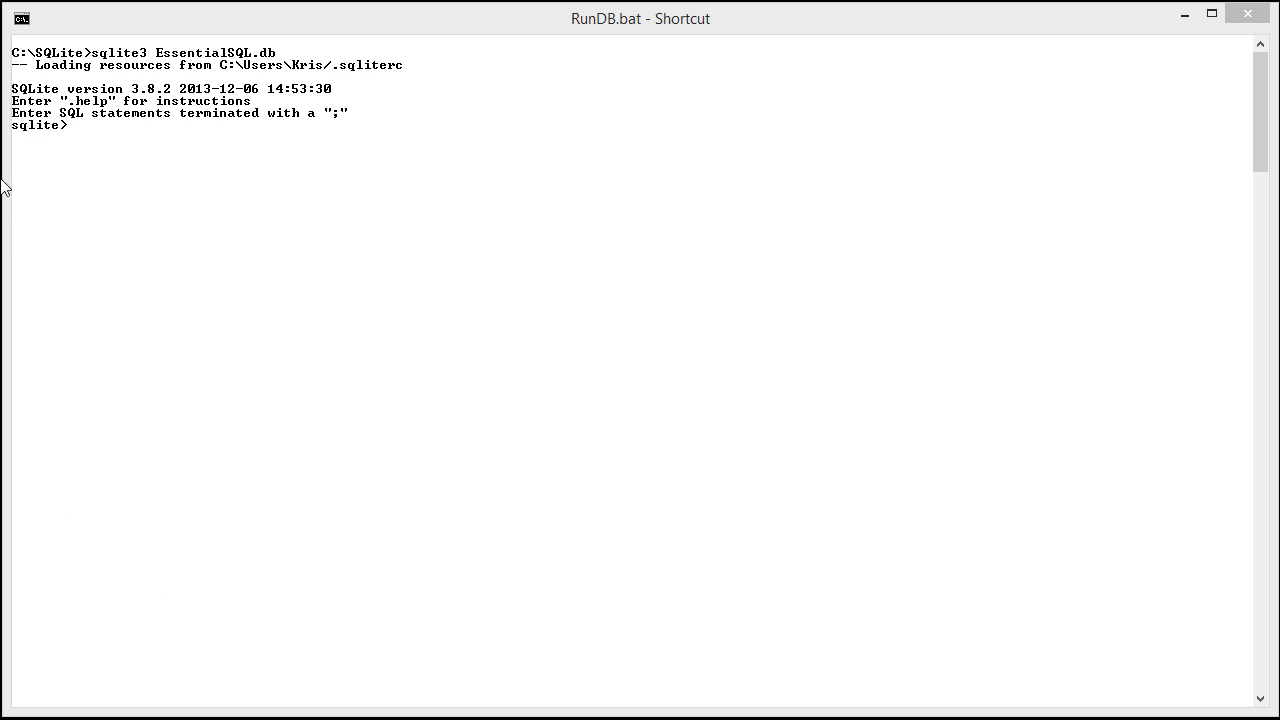
{"action": "mouse_move", "coordinate": [100, 138]}
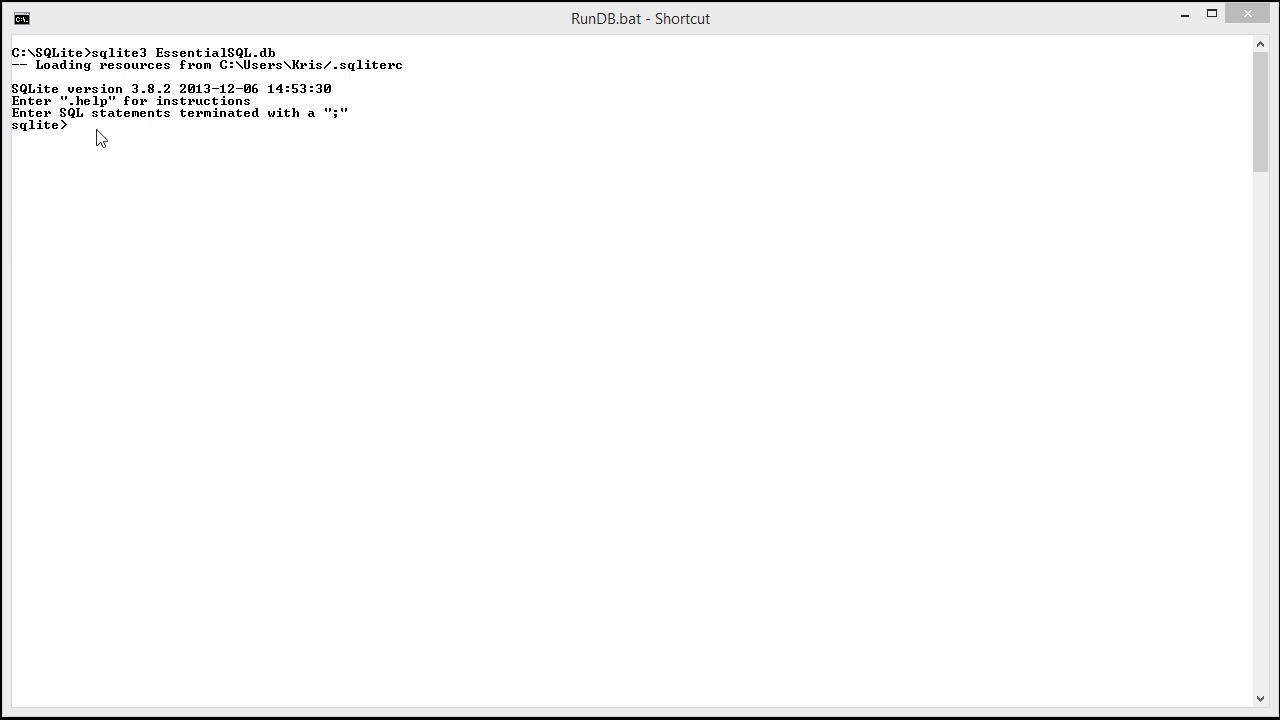
Step: Paste and run the OR query selecting customers titled CEO, Owner or President
{"action": "right_click", "coordinate": [100, 135]}
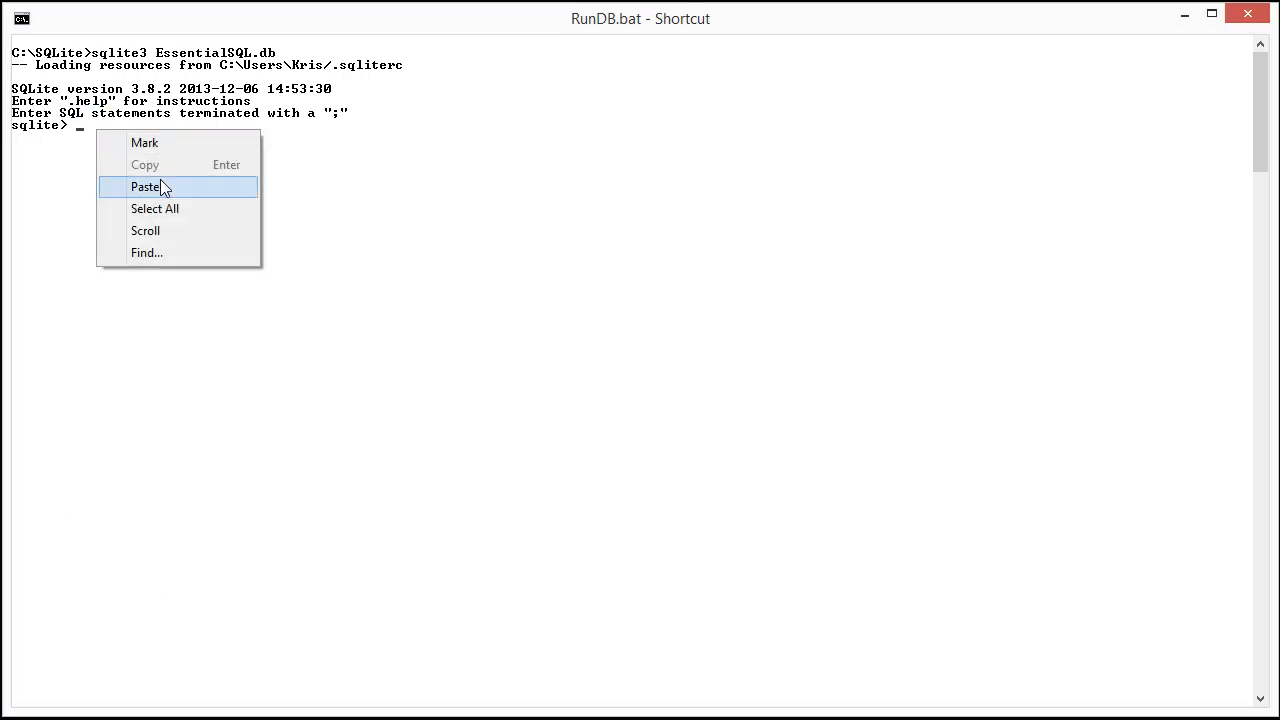
{"action": "left_click", "coordinate": [146, 186]}
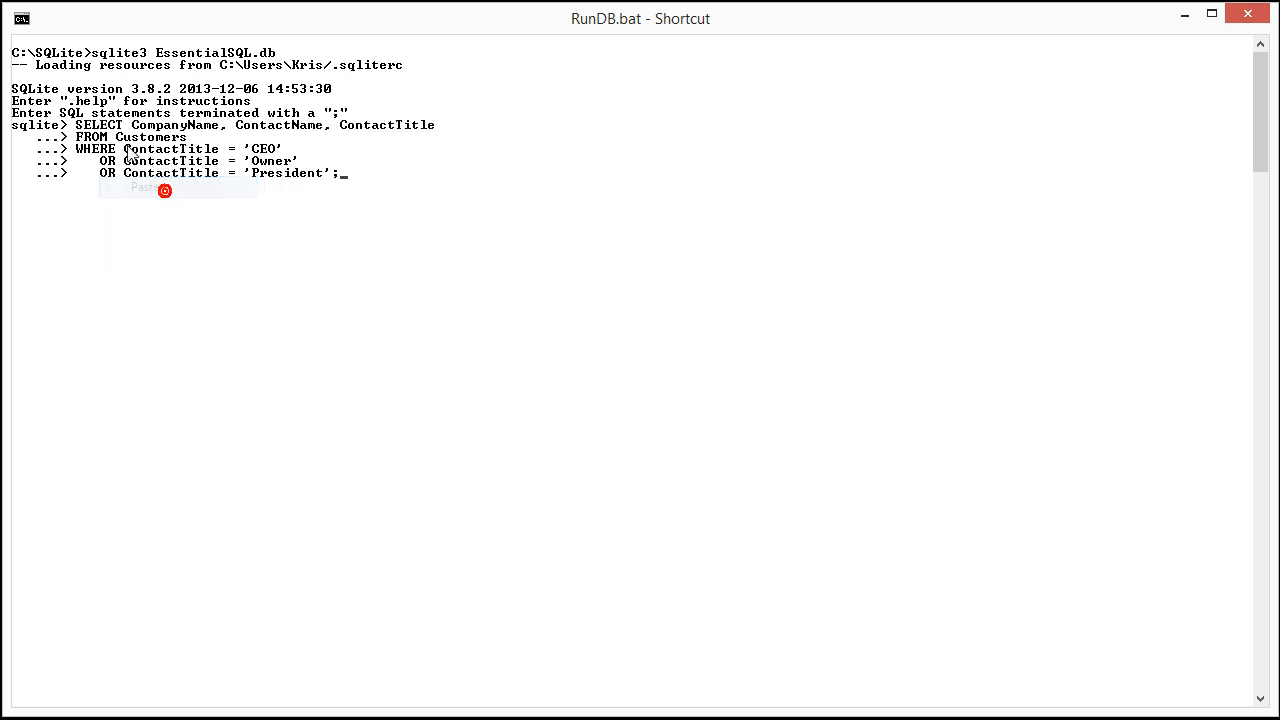
{"action": "left_click", "coordinate": [145, 188]}
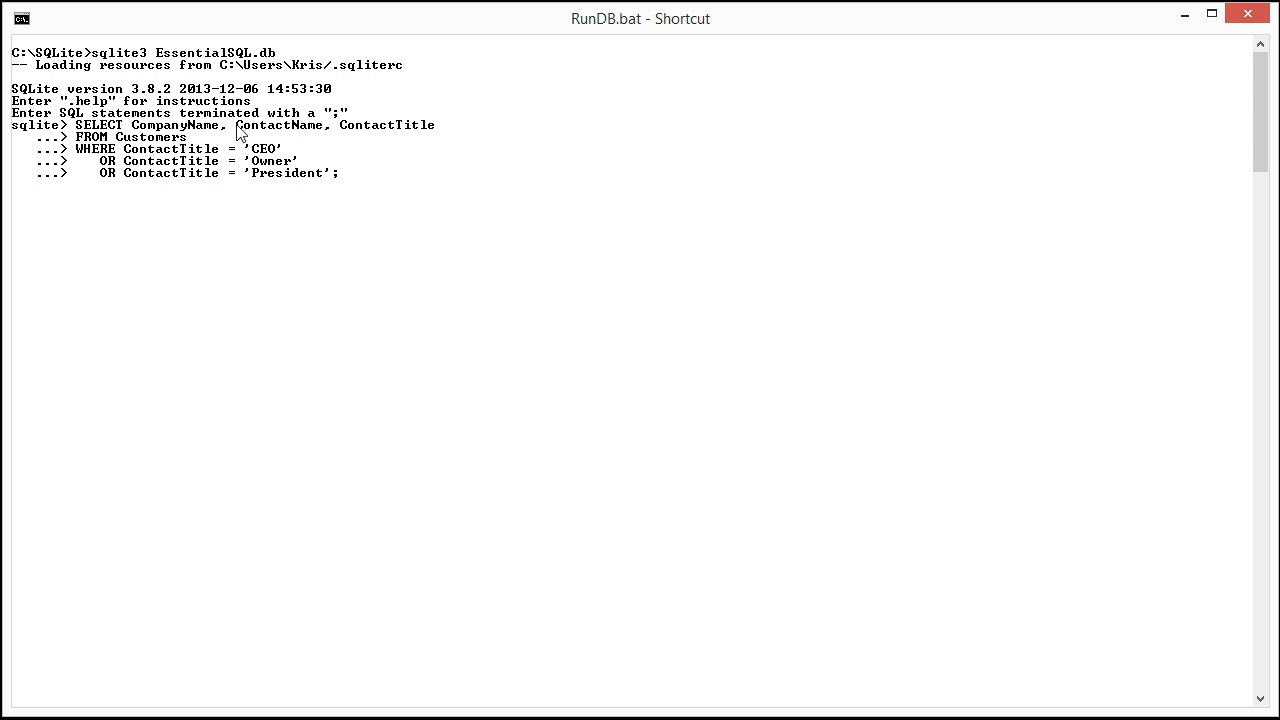
{"action": "mouse_move", "coordinate": [122, 140]}
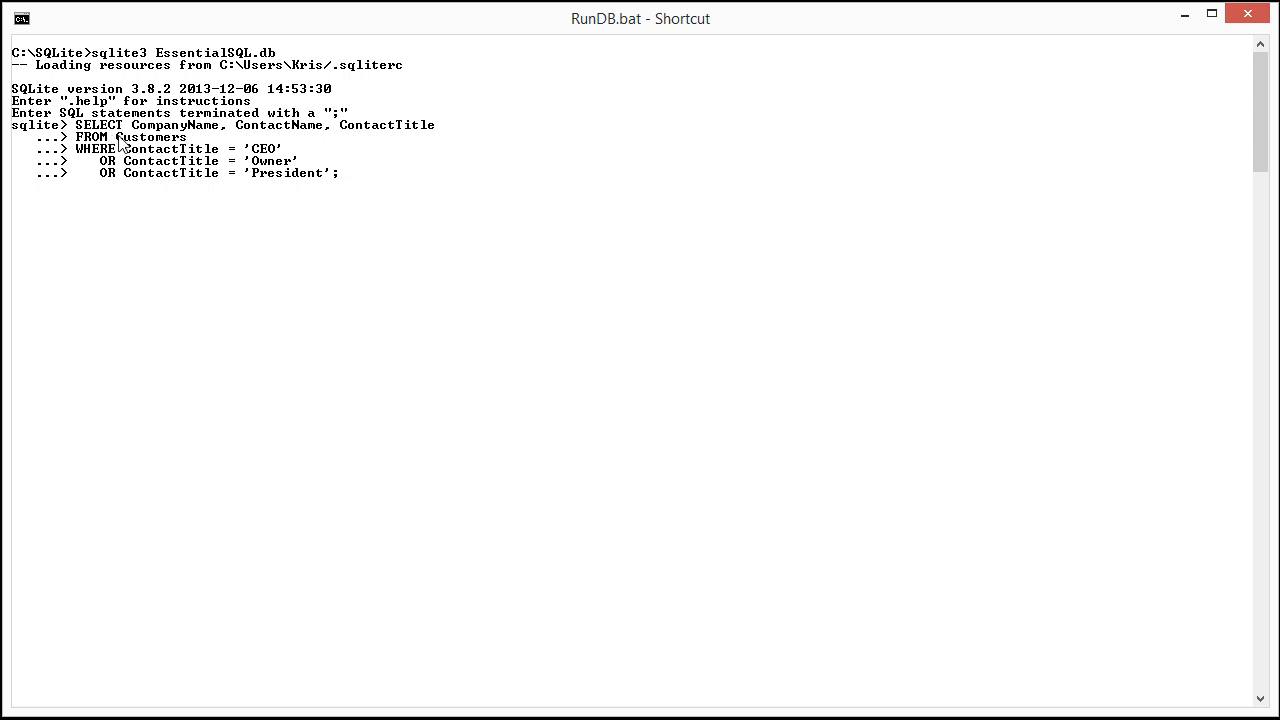
{"action": "mouse_move", "coordinate": [265, 165]}
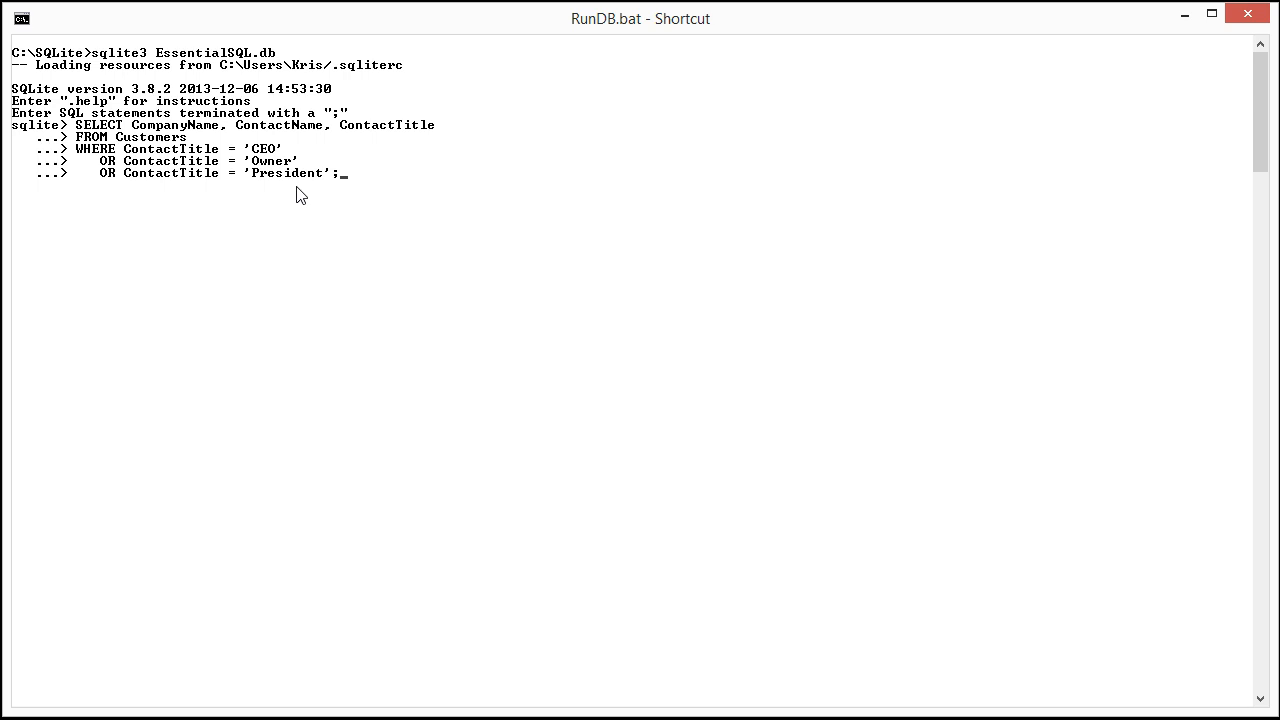
{"action": "mouse_move", "coordinate": [365, 175]}
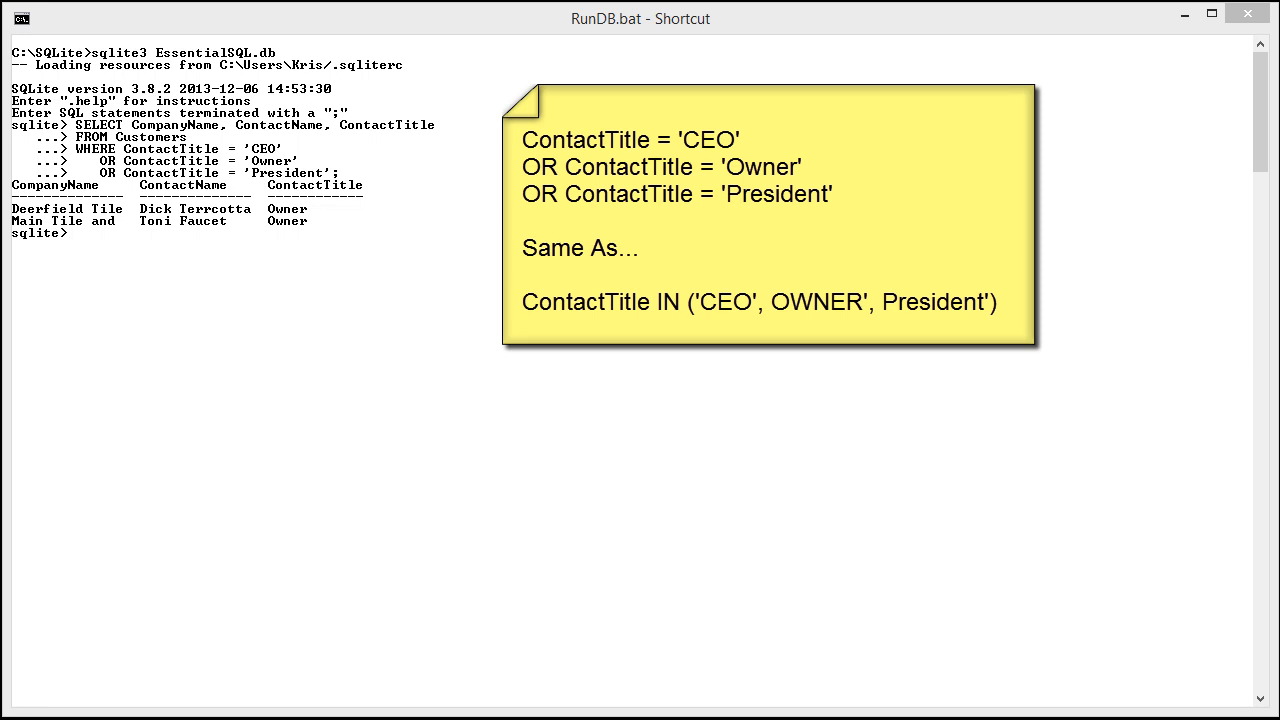
Step: Paste and run the query using ContactTitle IN ('CEO','Owner','President')
{"action": "right_click", "coordinate": [76, 232]}
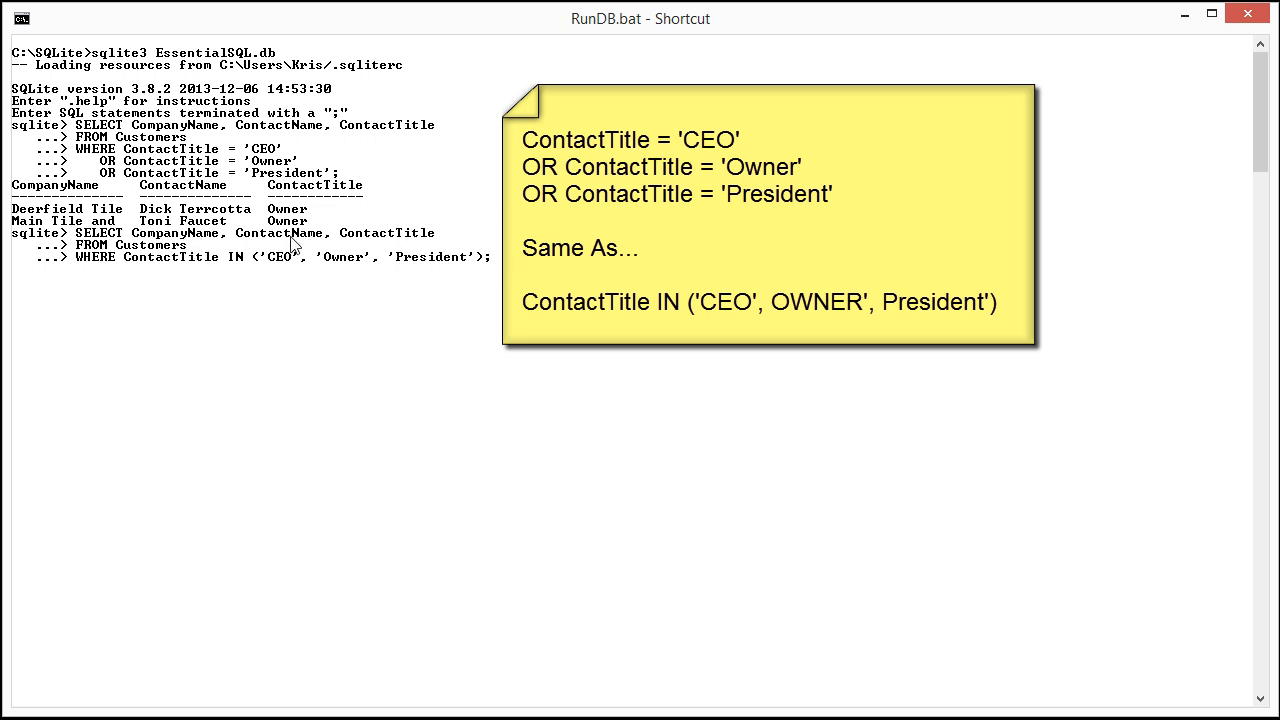
{"action": "mouse_move", "coordinate": [245, 280]}
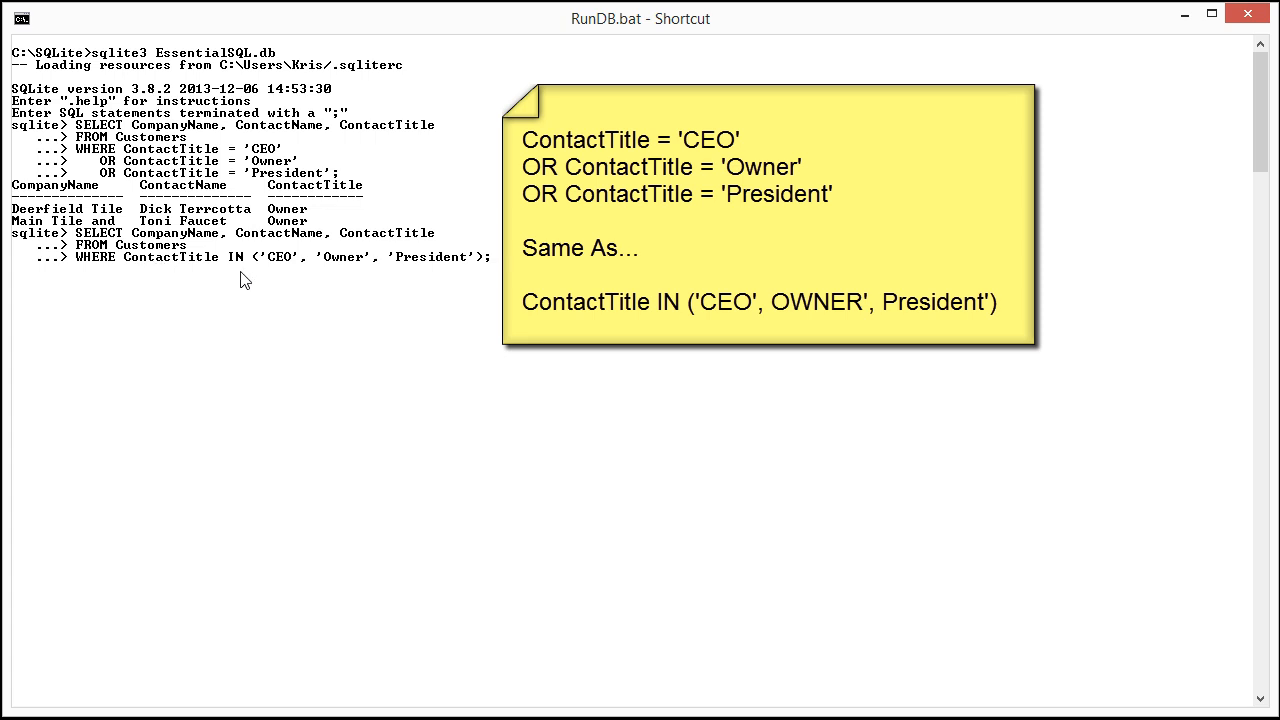
{"action": "mouse_move", "coordinate": [289, 270]}
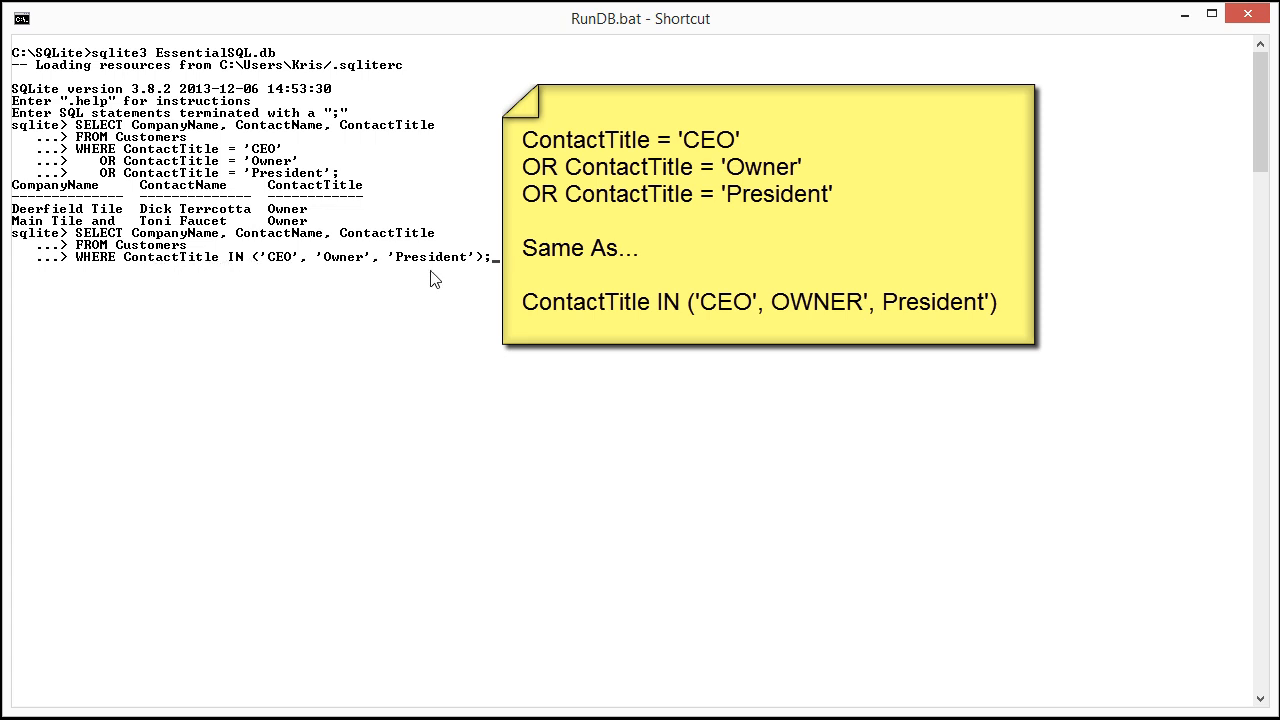
{"action": "left_click", "coordinate": [232, 257]}
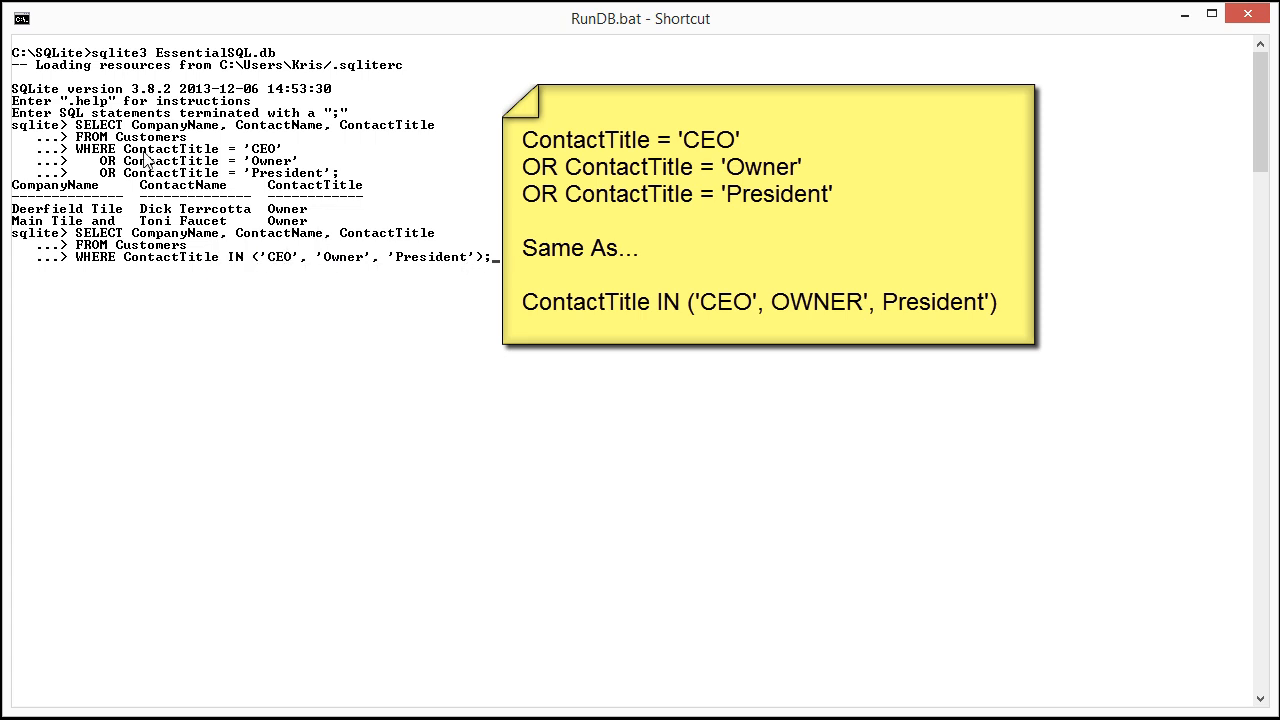
{"action": "mouse_move", "coordinate": [152, 165]}
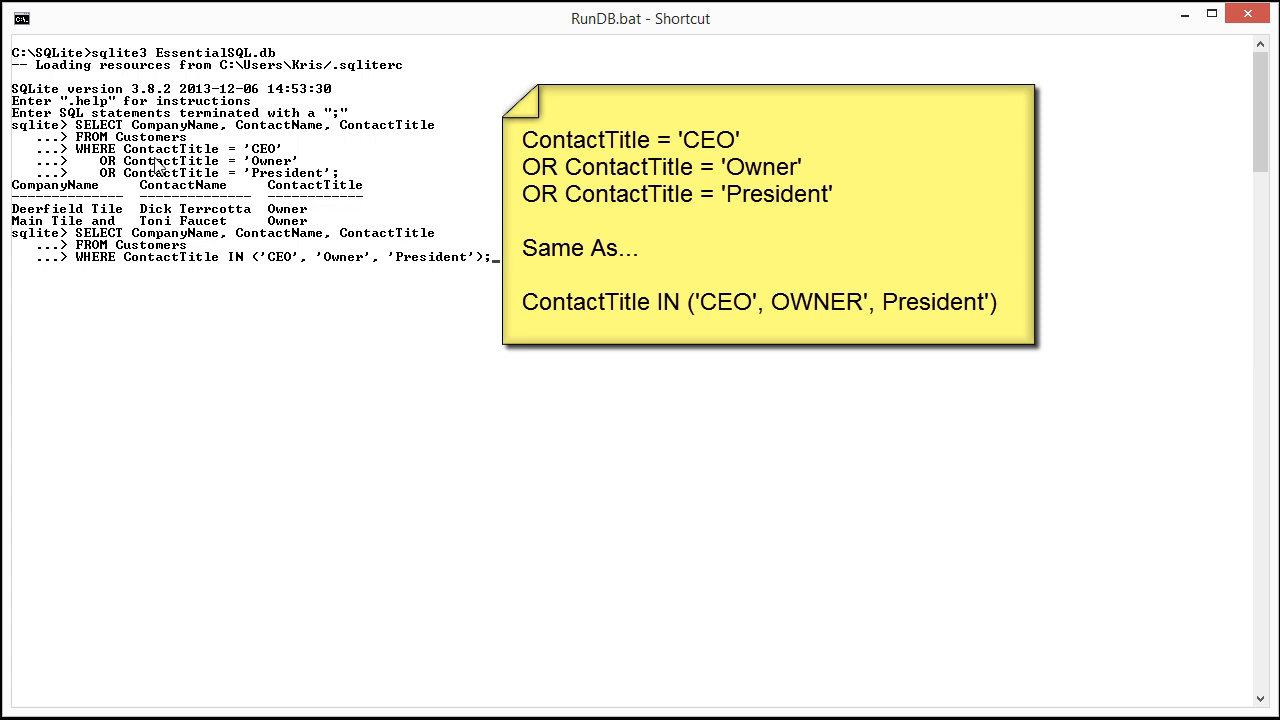
{"action": "mouse_move", "coordinate": [272, 180]}
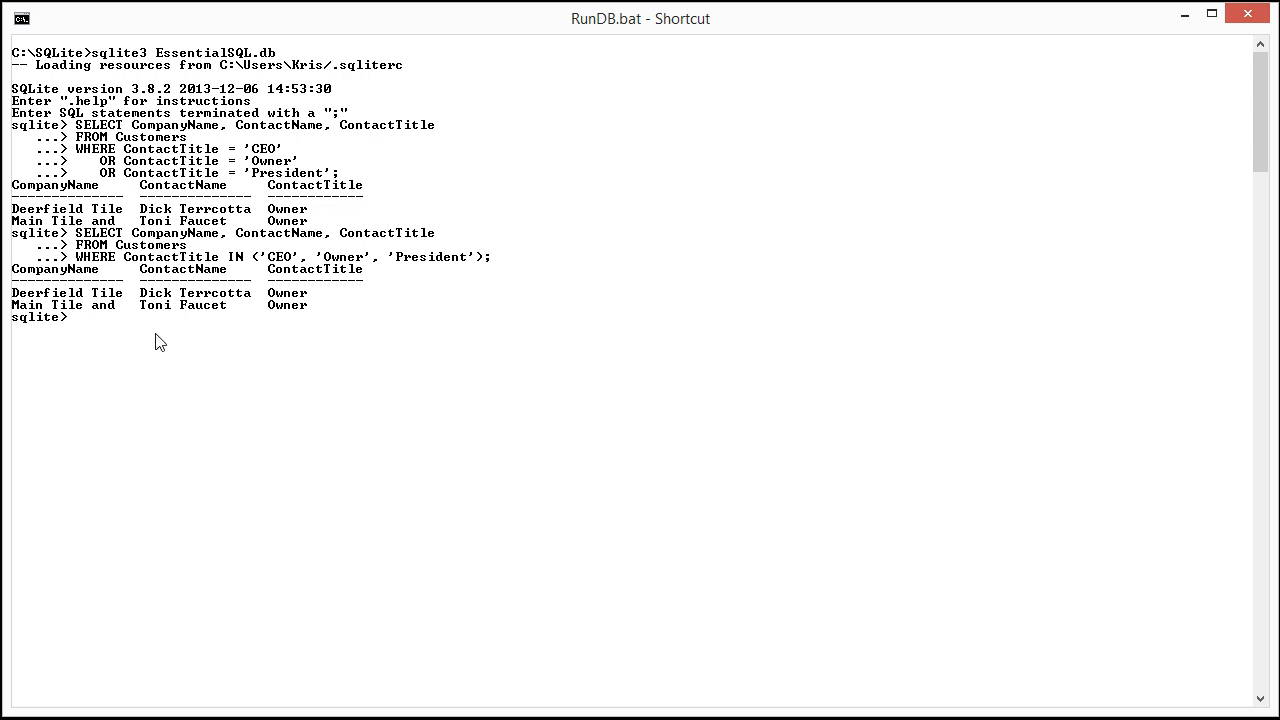
Step: Type the NOT query listing ContactName and ContactTitle where the title isn't 'Installer'
{"action": "type", "text": "SELECT ContactName, ContactTitle"}
{"action": "type", "text": "WHERE NOT ContactTitle = 'Installer';"}
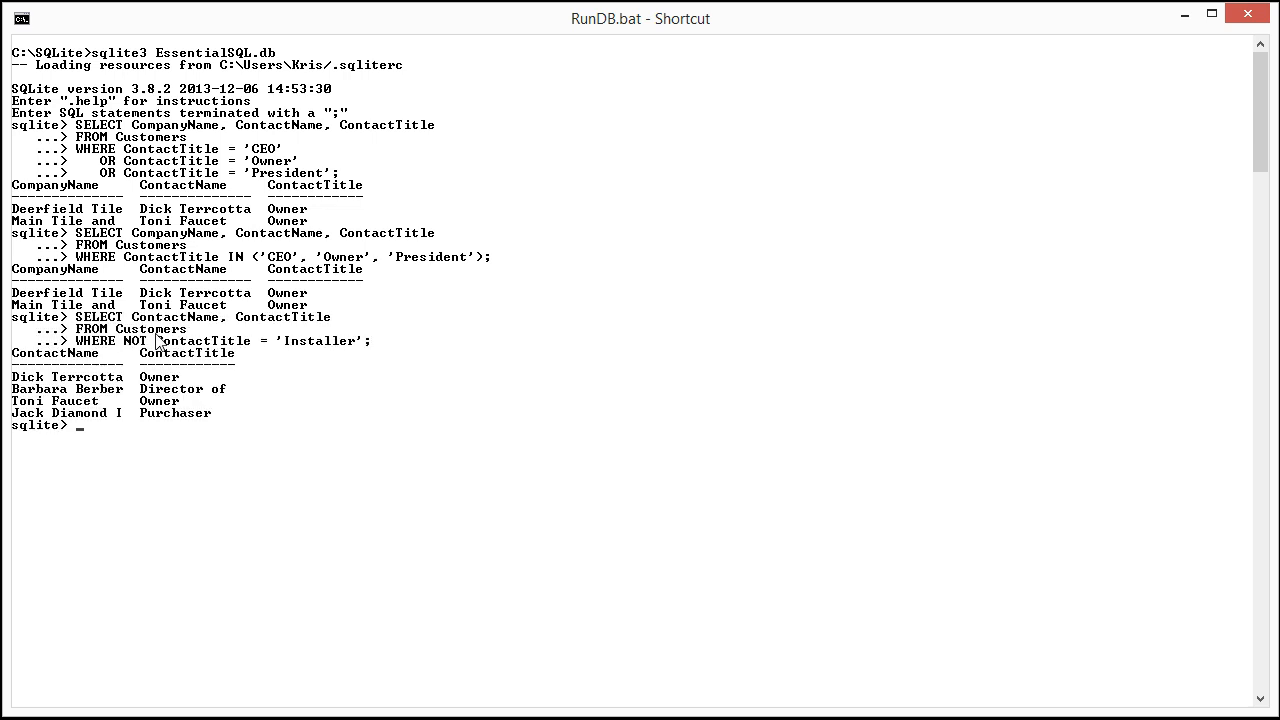
{"action": "mouse_move", "coordinate": [42, 372]}
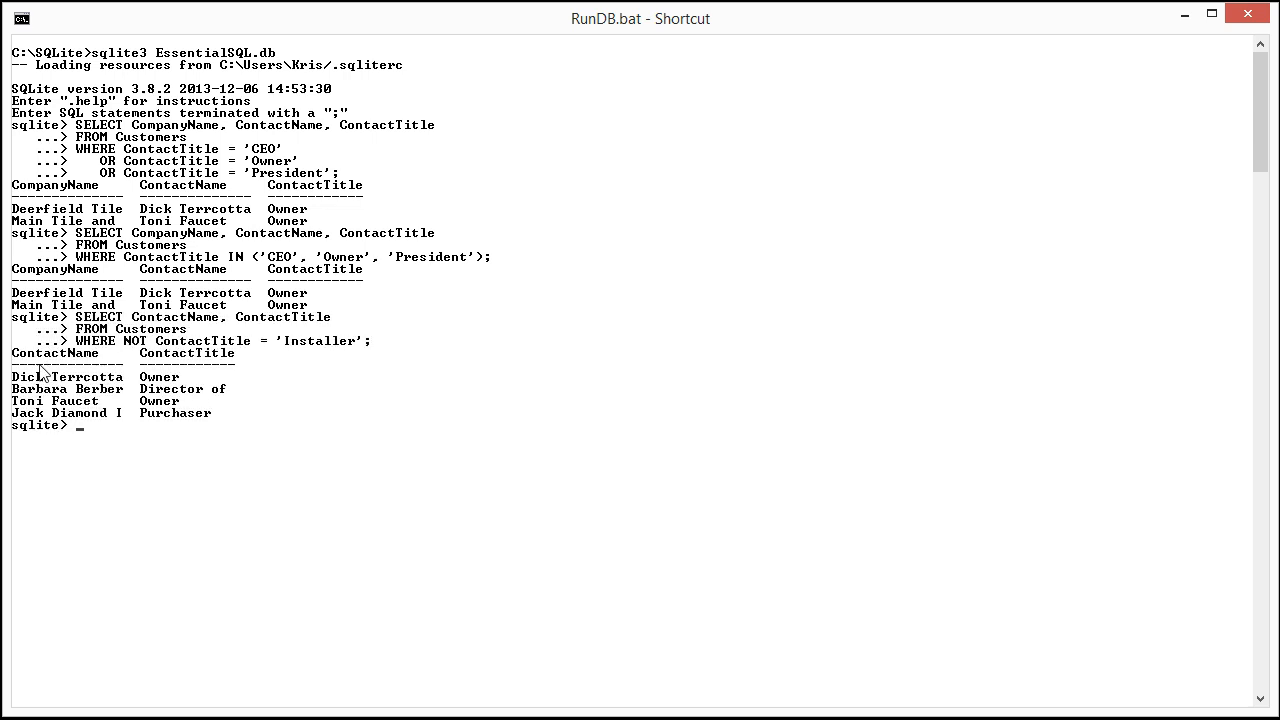
{"action": "mouse_move", "coordinate": [175, 363]}
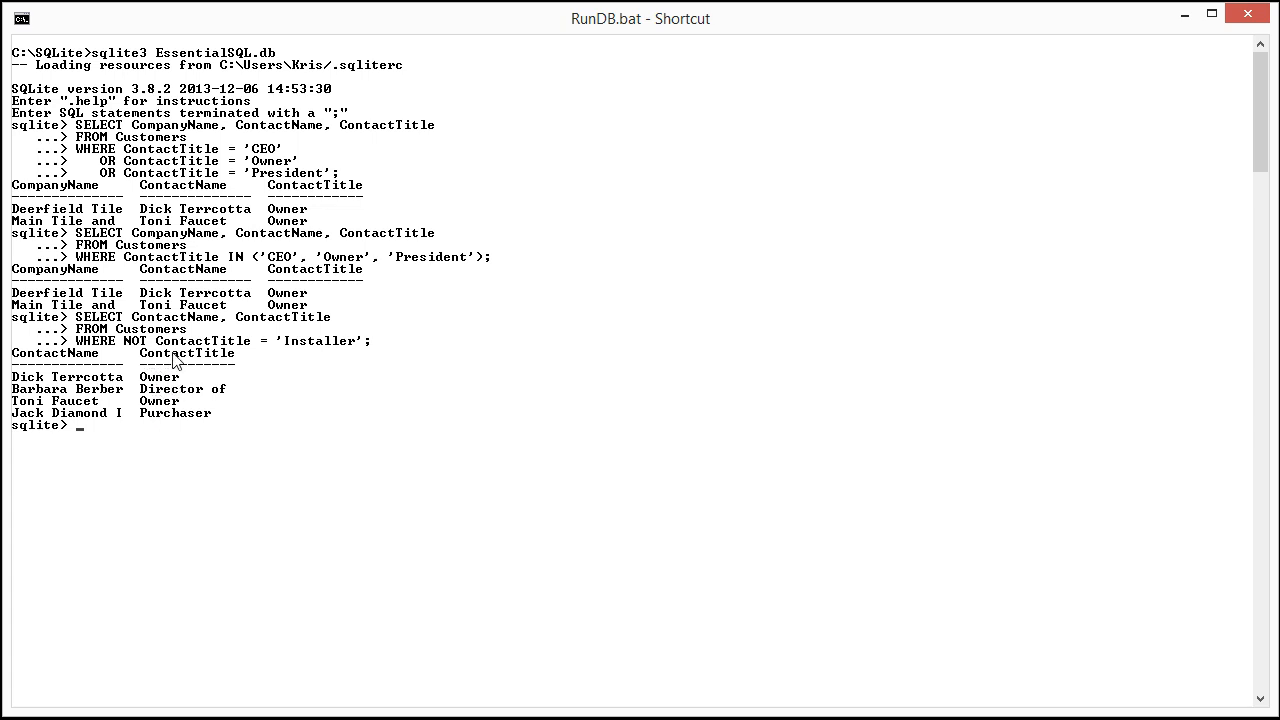
{"action": "mouse_move", "coordinate": [205, 354]}
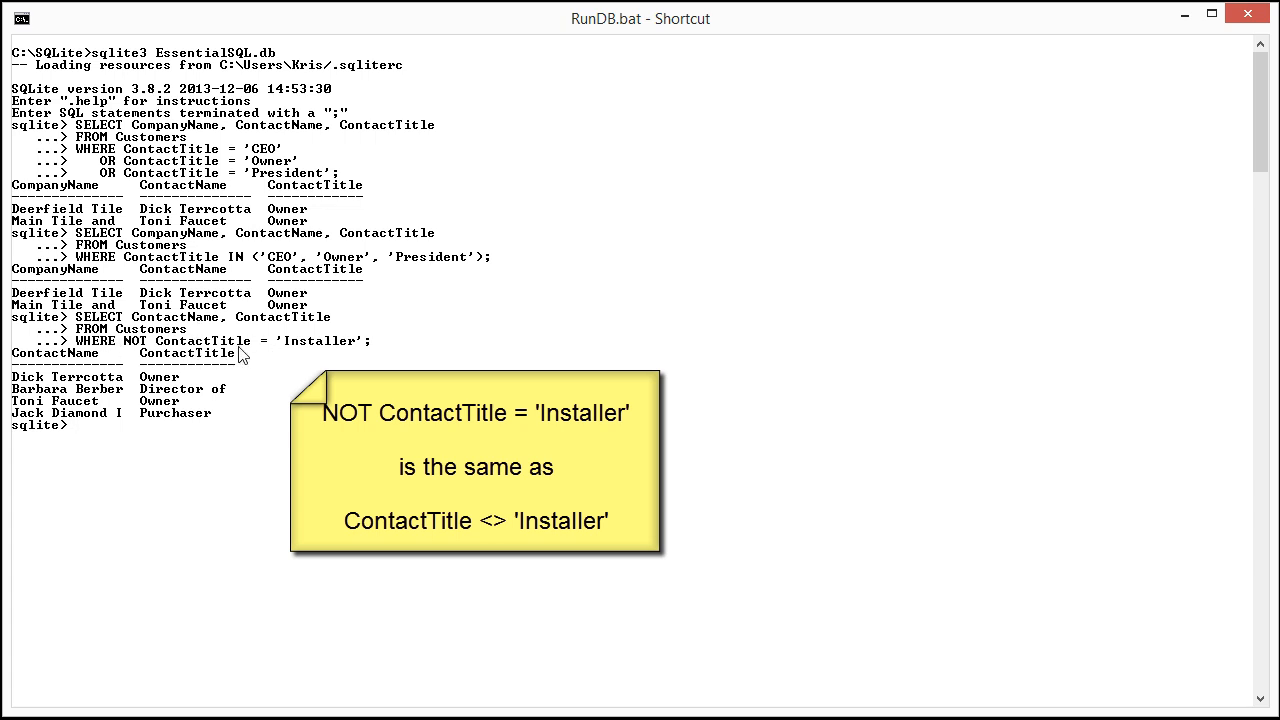
{"action": "mouse_move", "coordinate": [270, 347]}
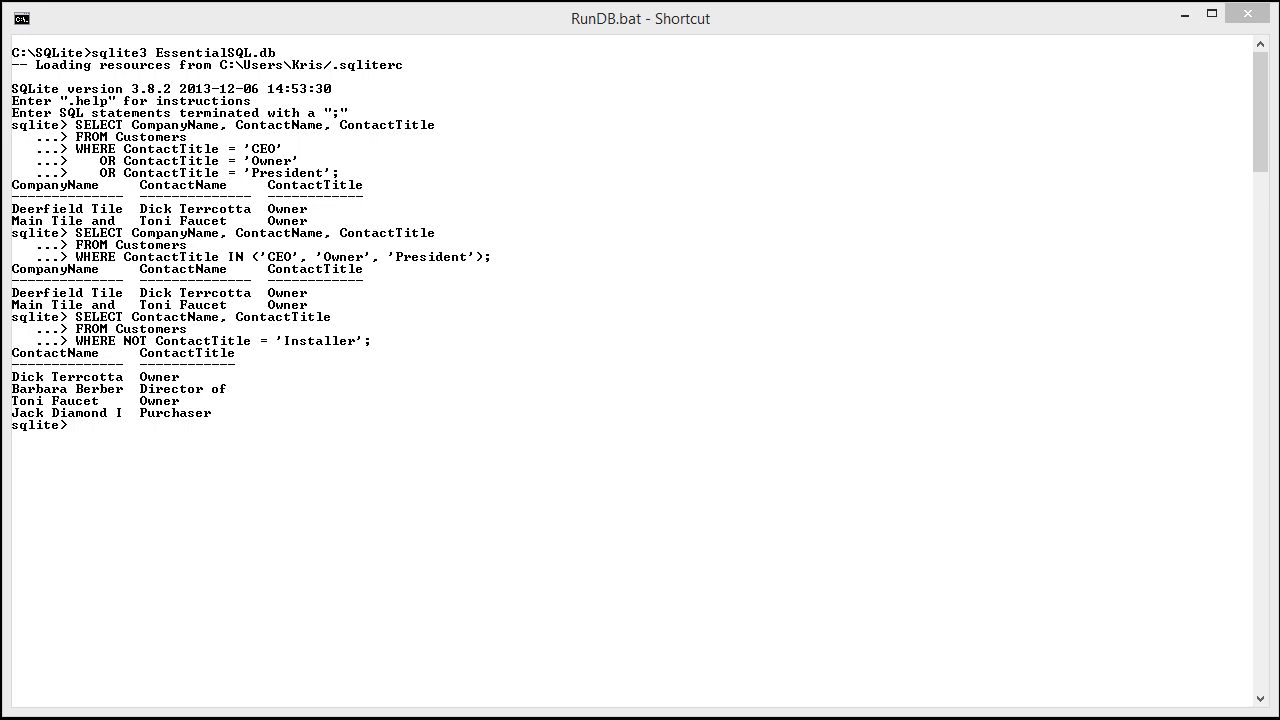
{"action": "mouse_move", "coordinate": [94, 434]}
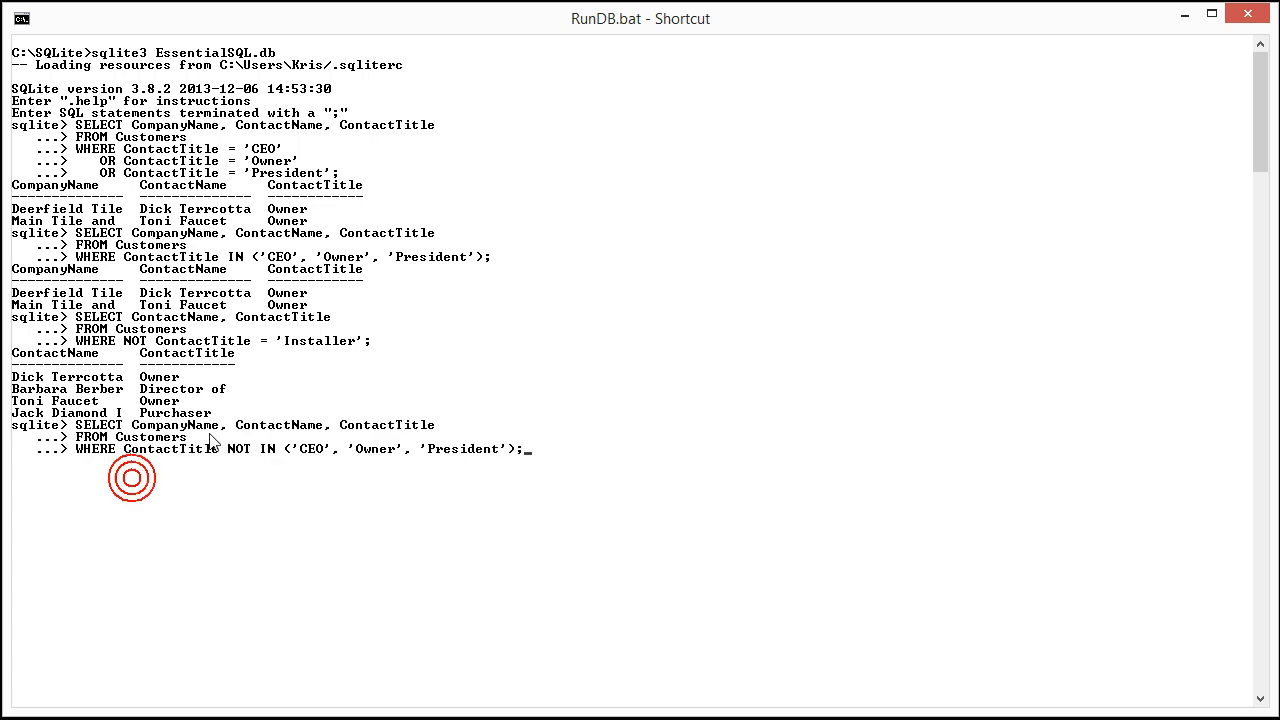
Step: Run the NOT IN ('CEO','Owner','President') query and scroll to its three result rows
{"action": "left_click", "coordinate": [107, 453]}
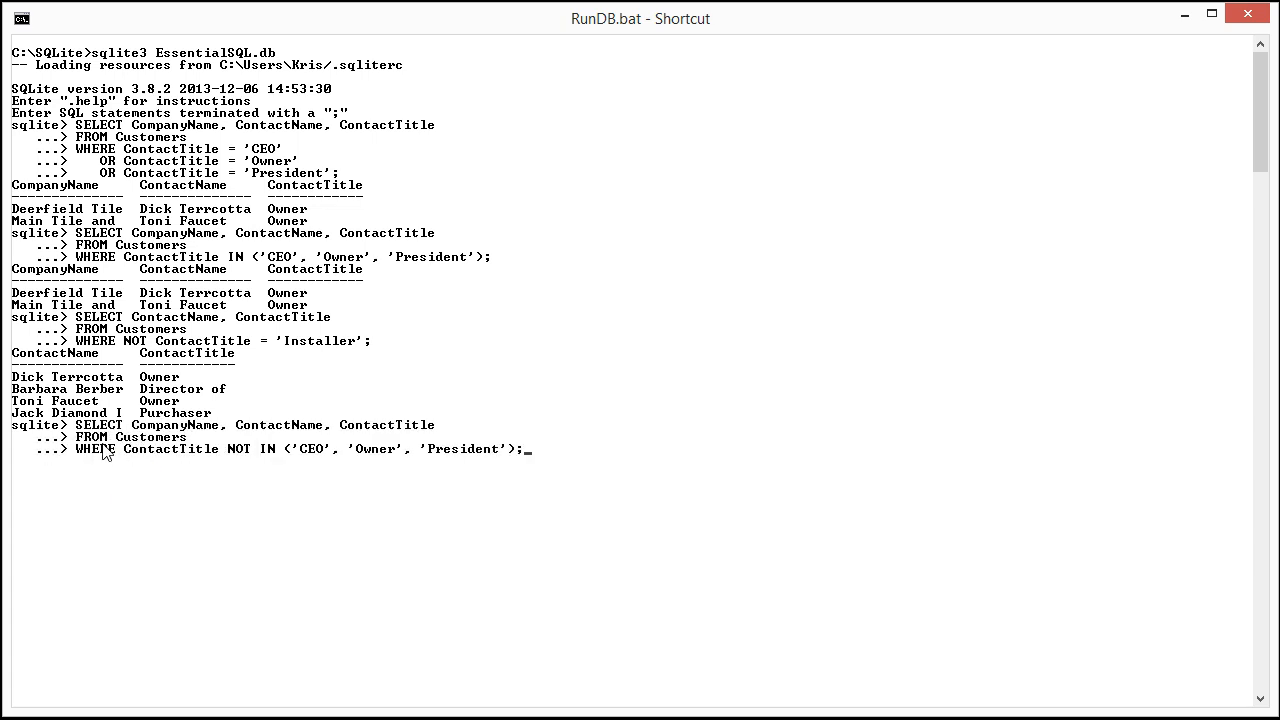
{"action": "mouse_move", "coordinate": [298, 459]}
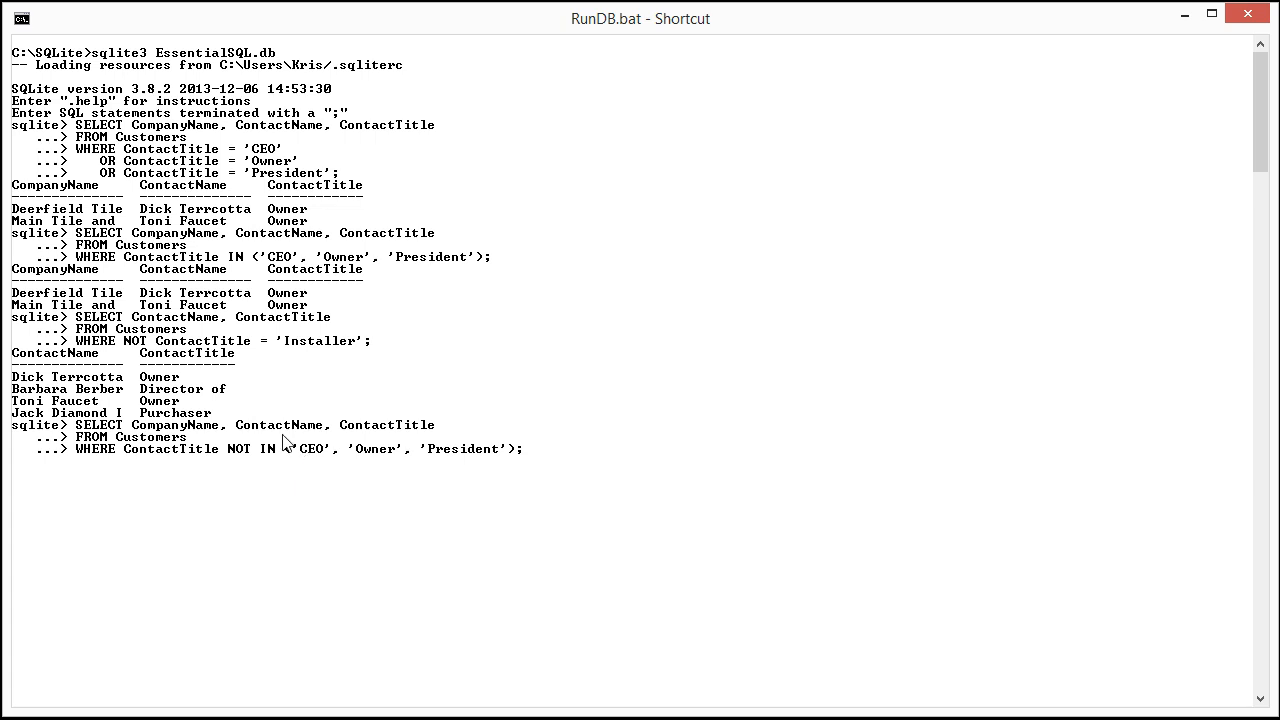
{"action": "mouse_move", "coordinate": [290, 464]}
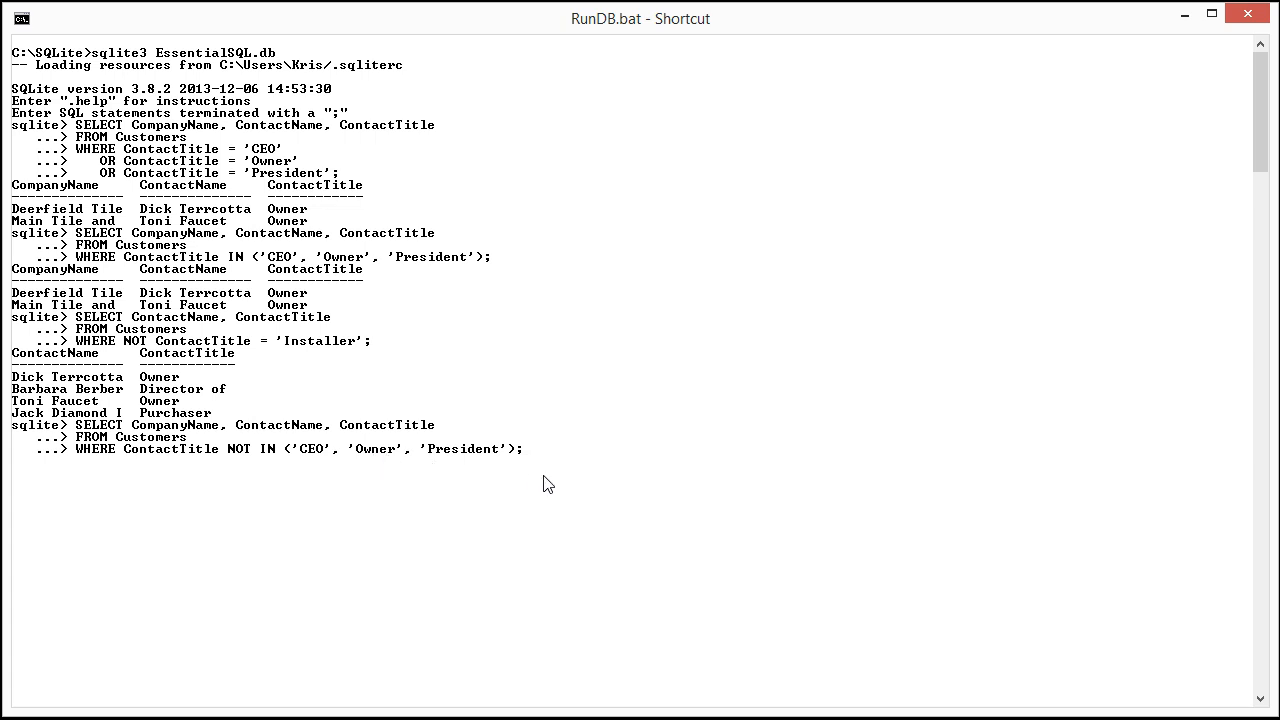
{"action": "mouse_move", "coordinate": [561, 453]}
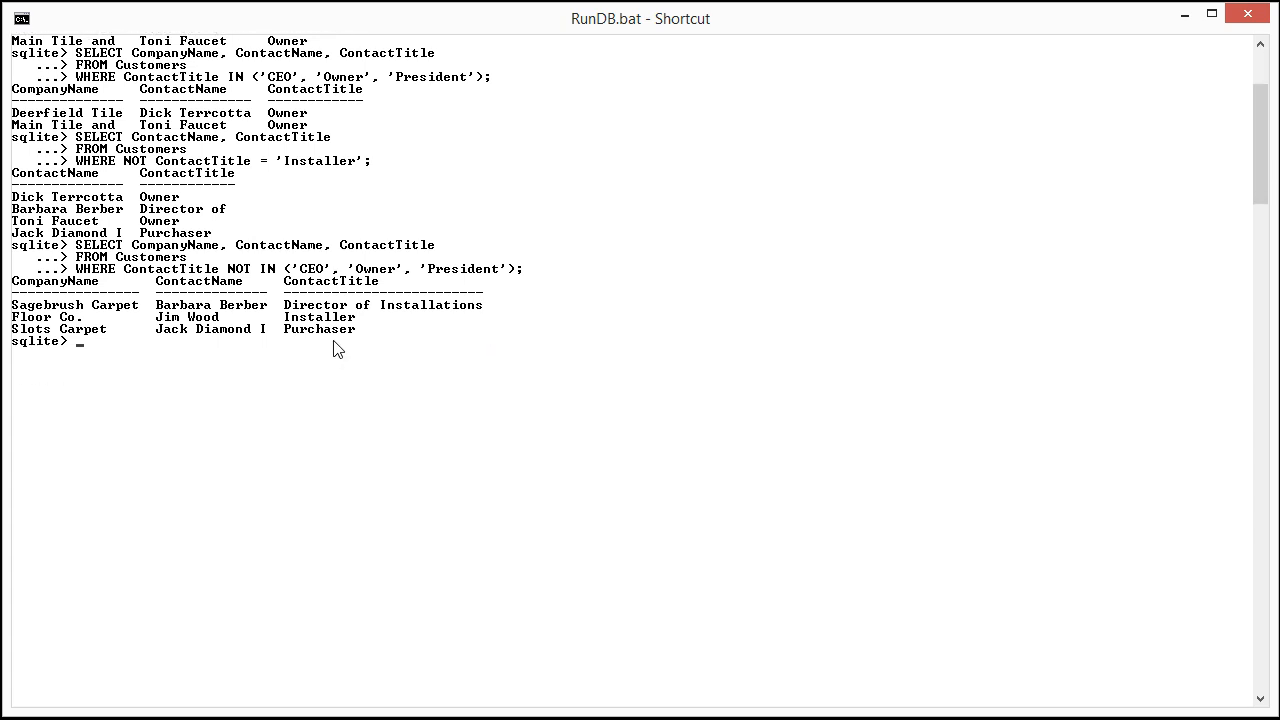
{"action": "scroll", "scroll_direction": "down", "scroll_amount": 3}
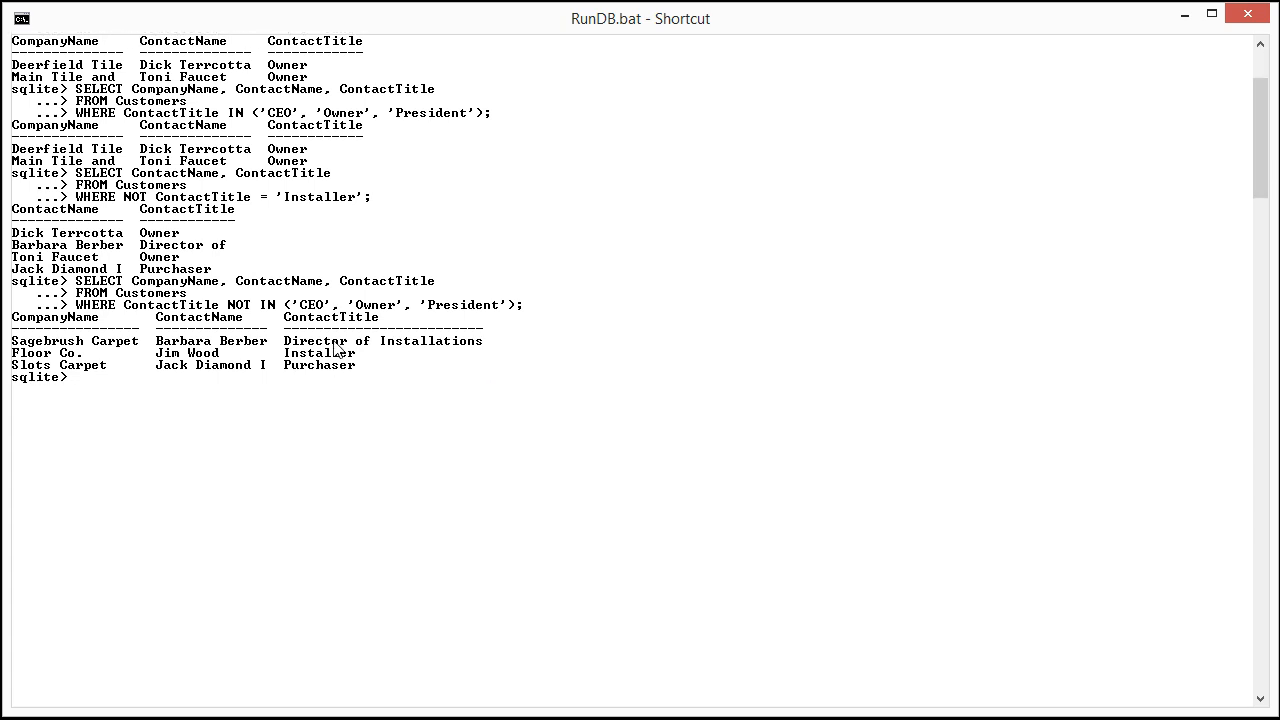